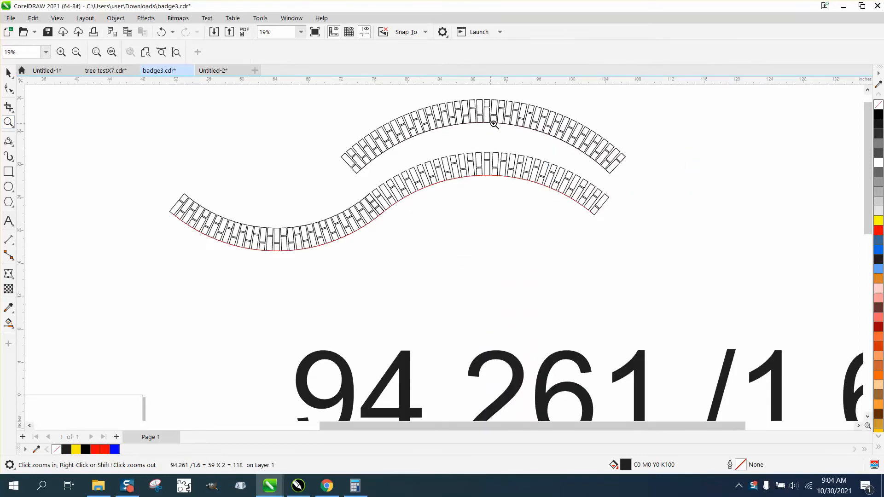
mouse_move(525, 176)
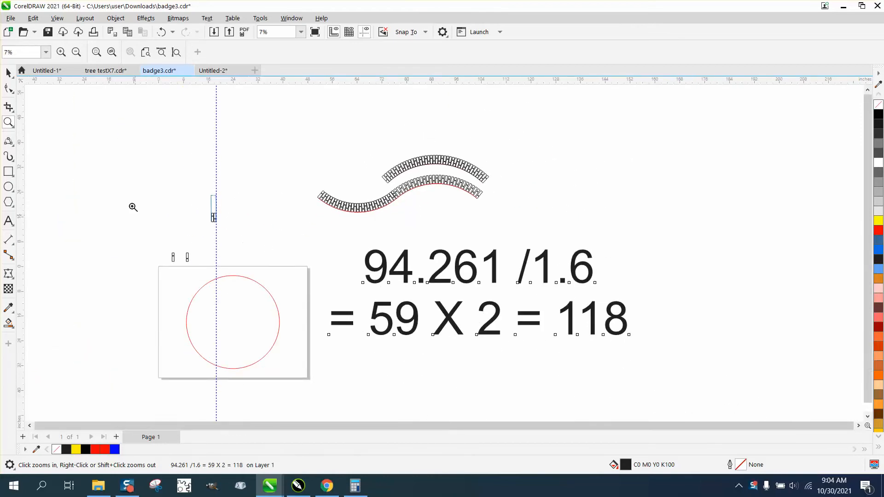
mouse_move(146, 226)
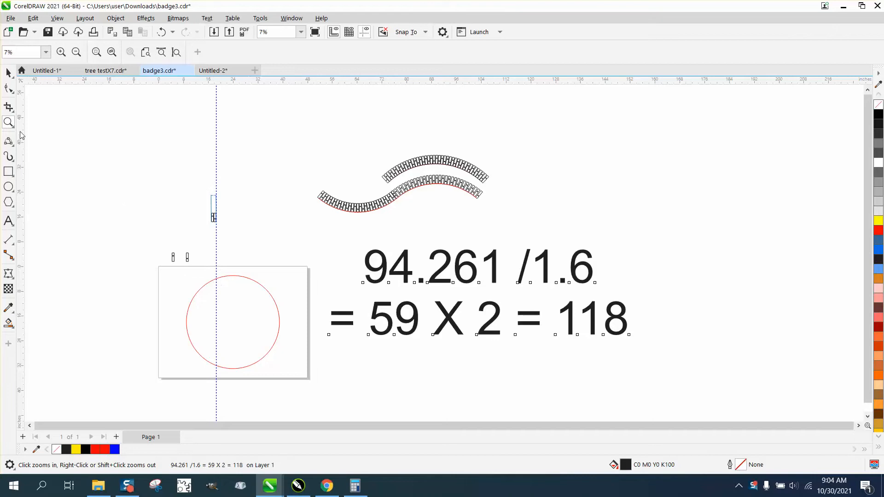
mouse_move(206, 226)
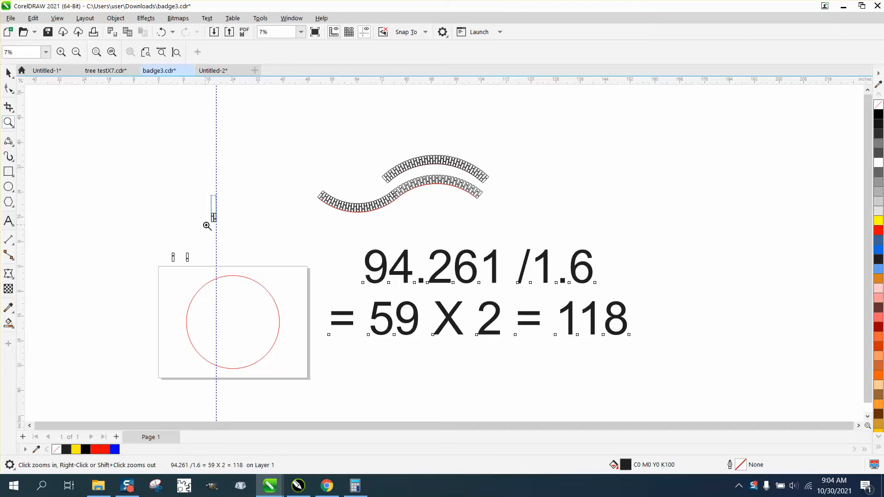
Switch to the Pick tool and select the 30-inch red guide circle.
left_click(479, 266)
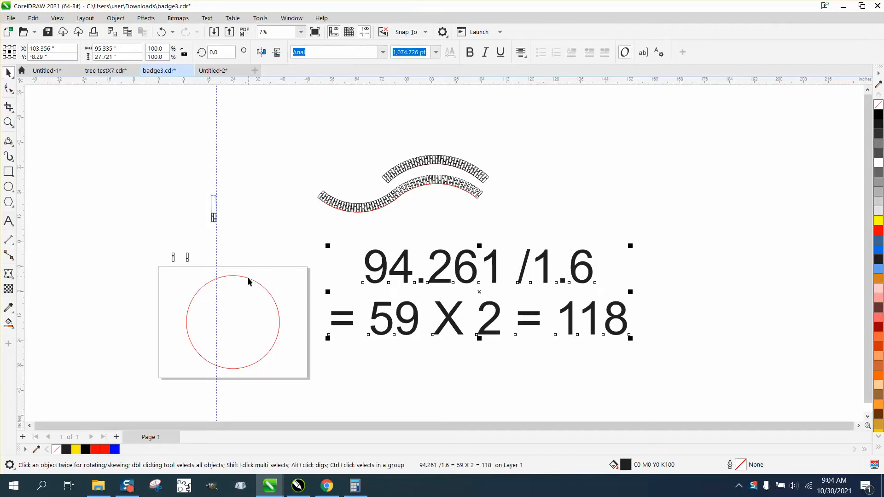
left_click(115, 18)
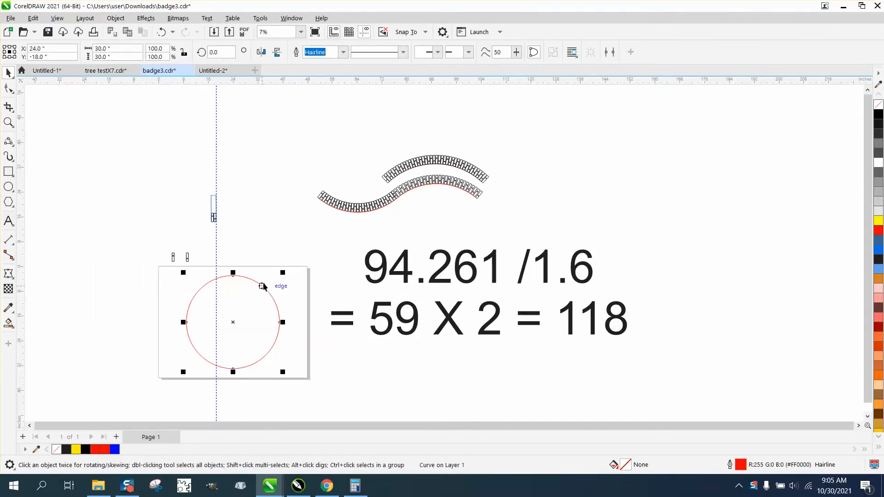
Open the Properties docker to show the circle's 94.261-inch curve length.
left_click(291, 18)
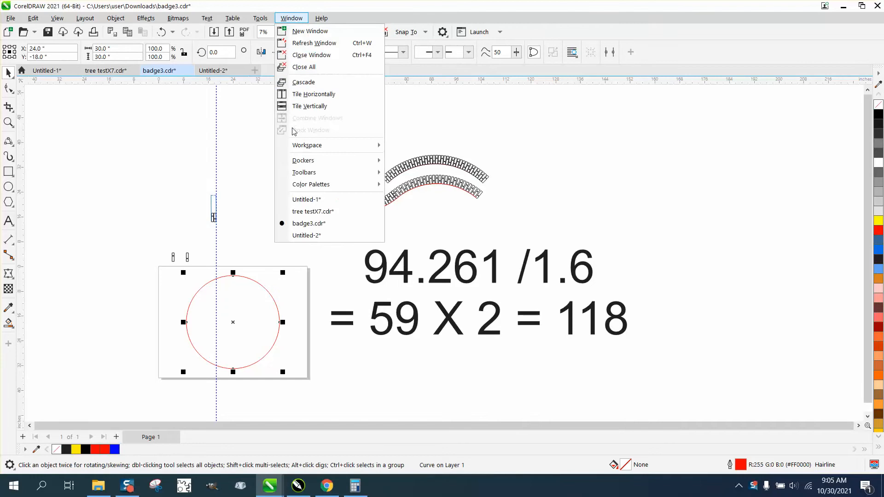
left_click(303, 160)
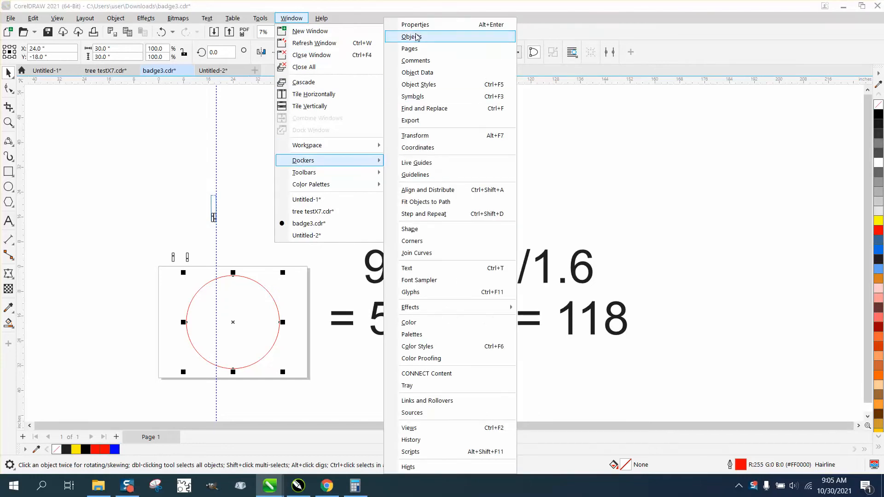
left_click(413, 36)
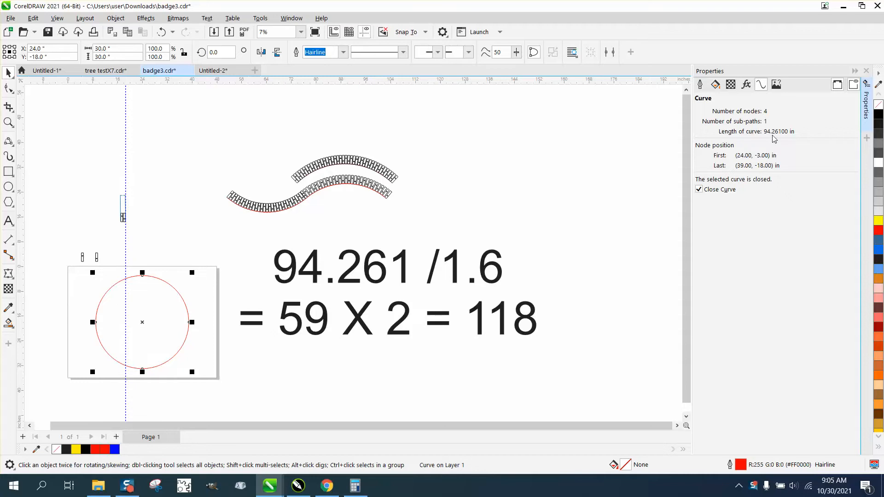
mouse_move(367, 274)
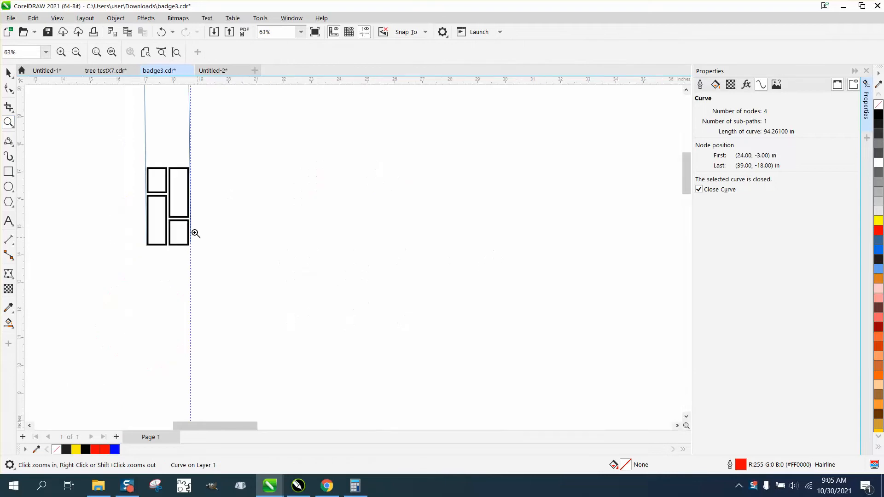
Zoom in on the brick unit, then zoom back out to the full layout.
left_click(196, 233)
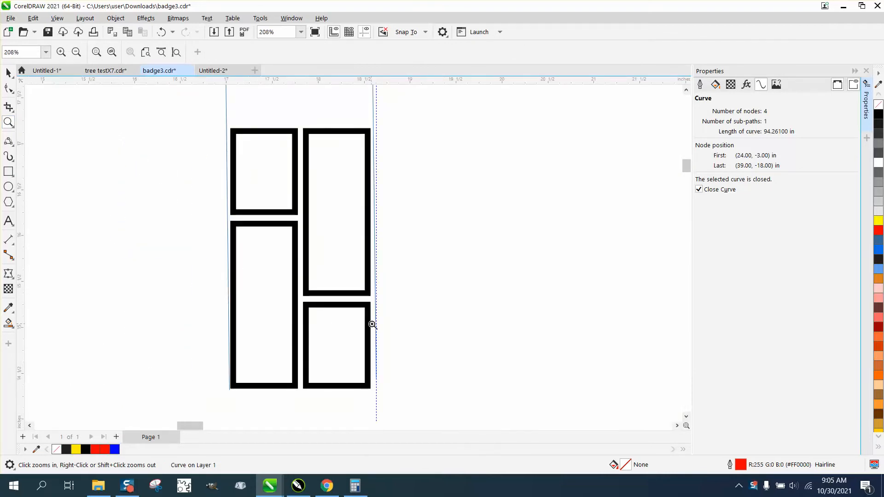
mouse_move(383, 344)
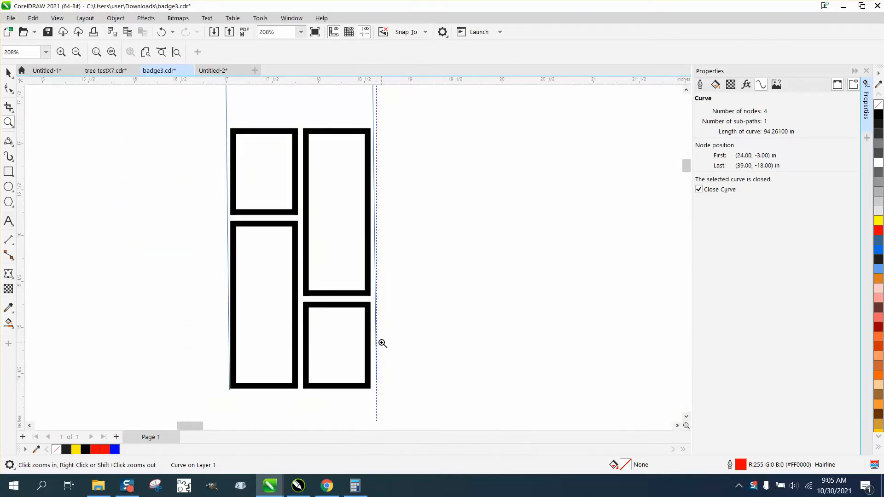
mouse_move(375, 387)
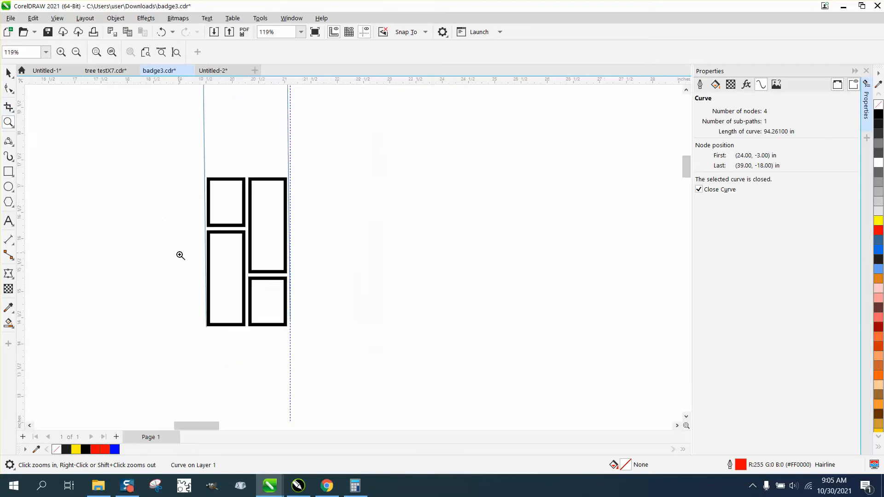
right_click(180, 255)
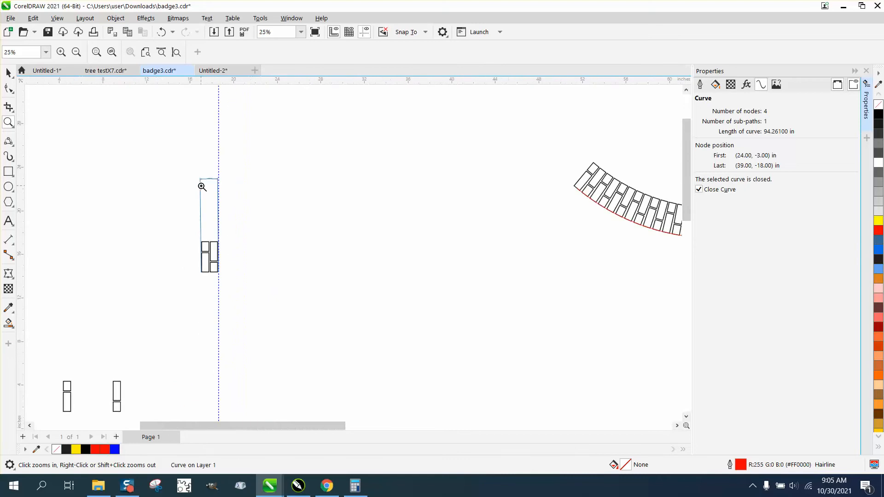
left_click(76, 52)
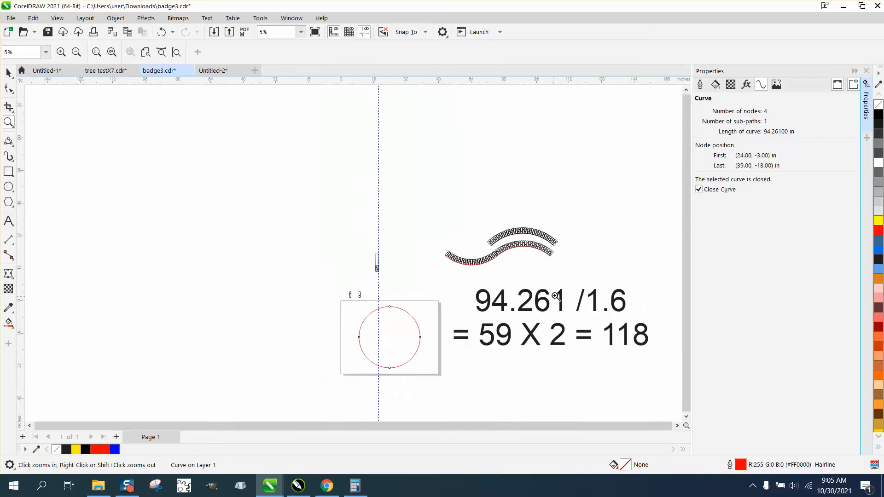
mouse_move(612, 301)
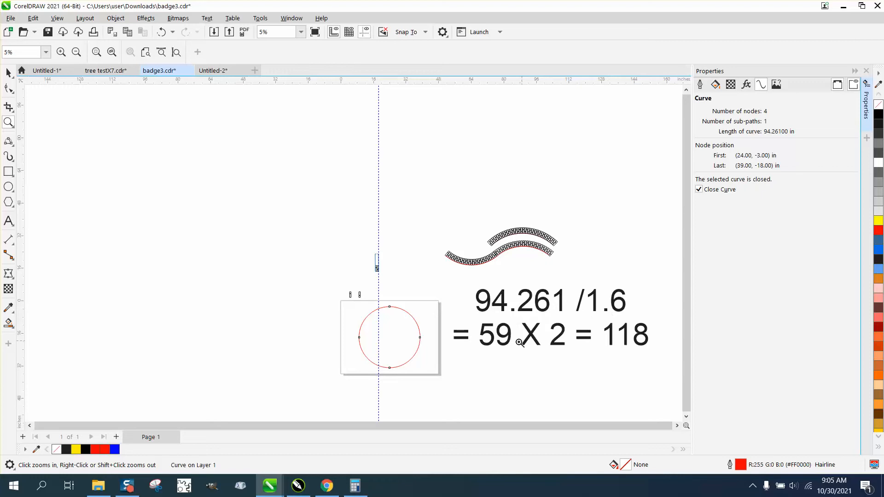
mouse_move(515, 342)
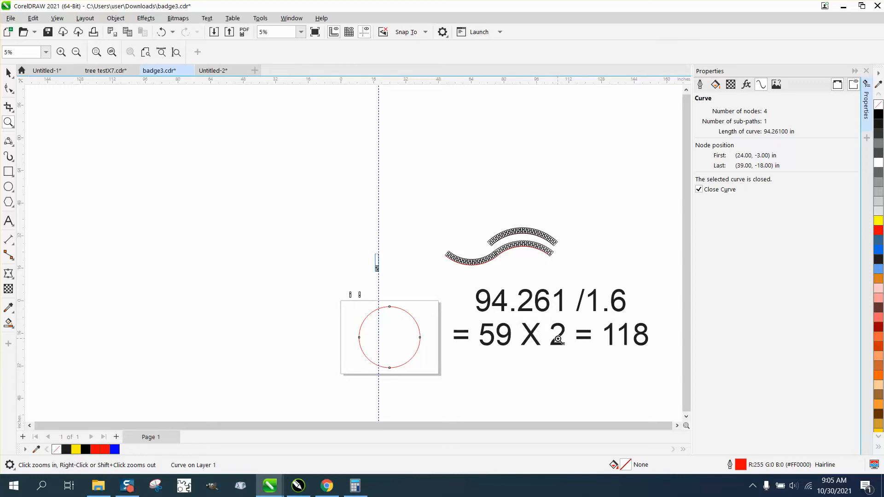
mouse_move(336, 295)
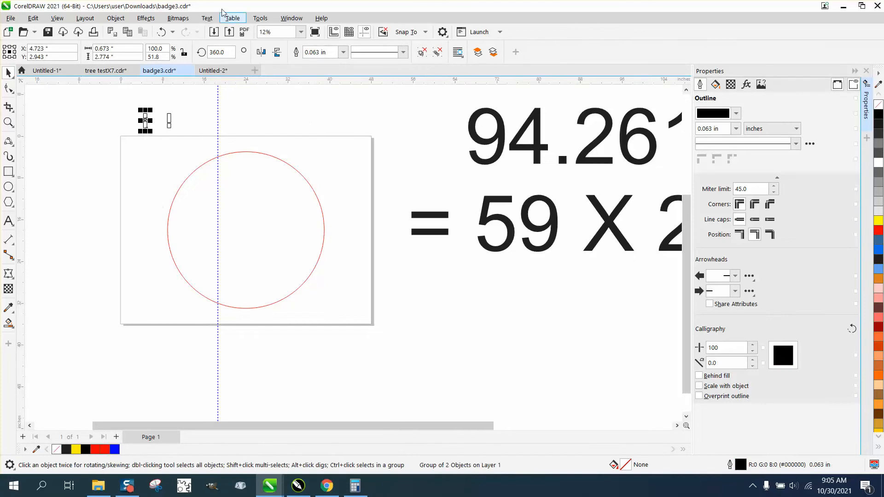
Fit 118 copies of the brick pair around the red circle using Fit Objects to Path.
left_click(291, 18)
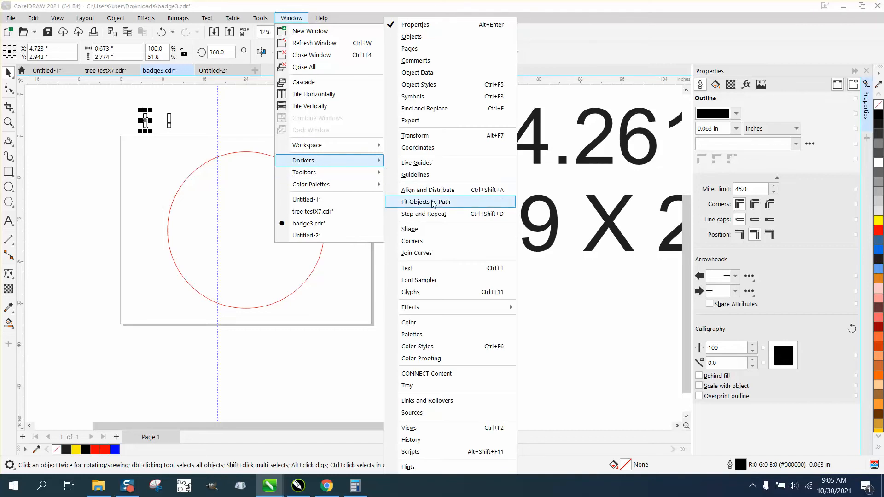
left_click(428, 201)
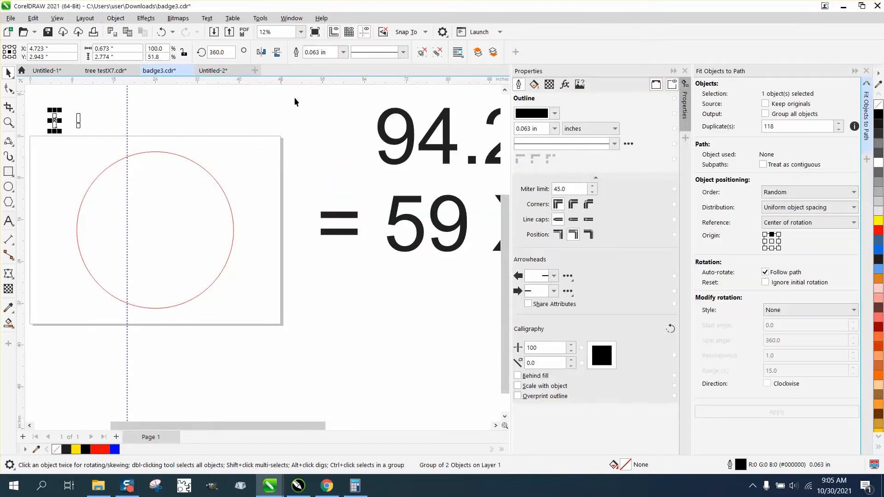
mouse_move(116, 122)
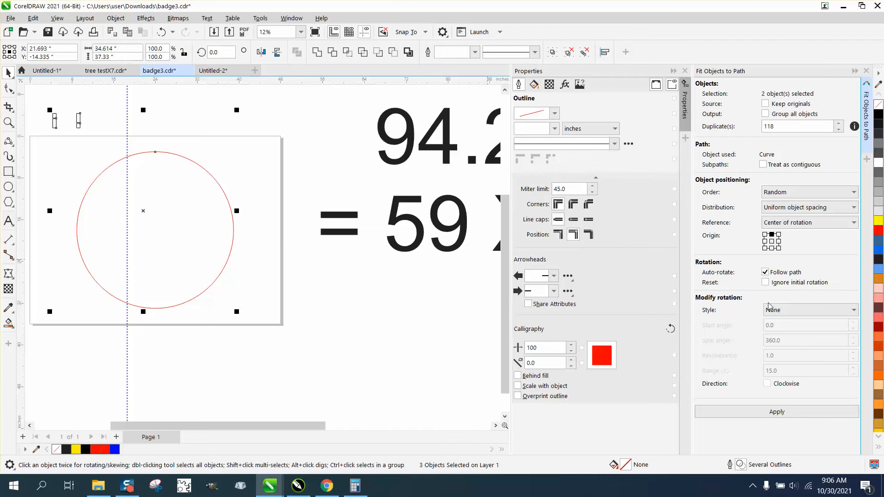
left_click(777, 412)
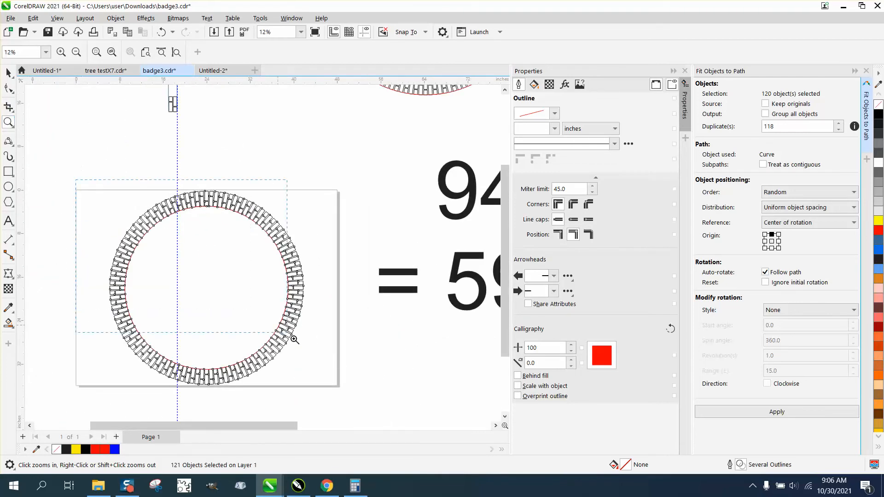
Undo the brick fit, try 50 duplicates, then set the count back to 118.
left_click(293, 340)
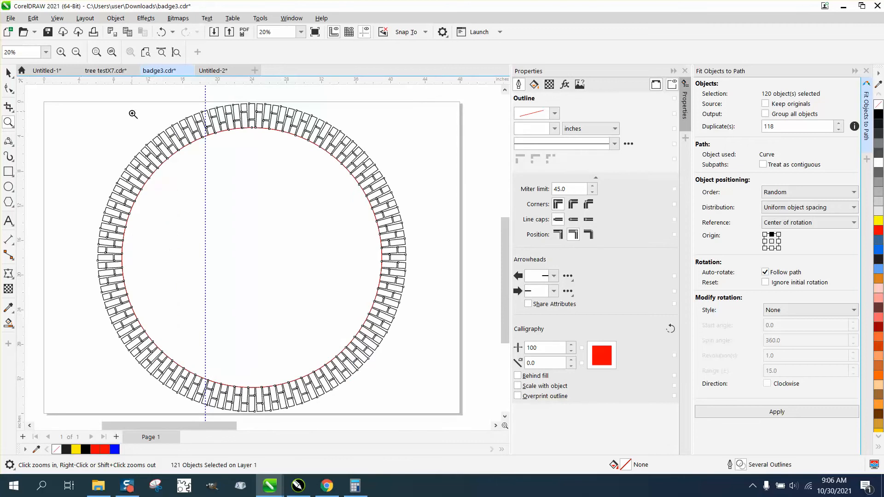
left_click(134, 115)
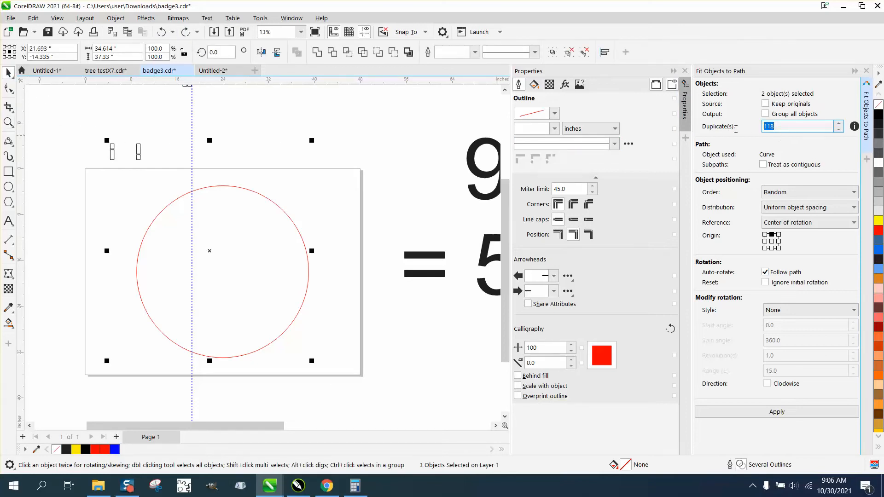
type("50")
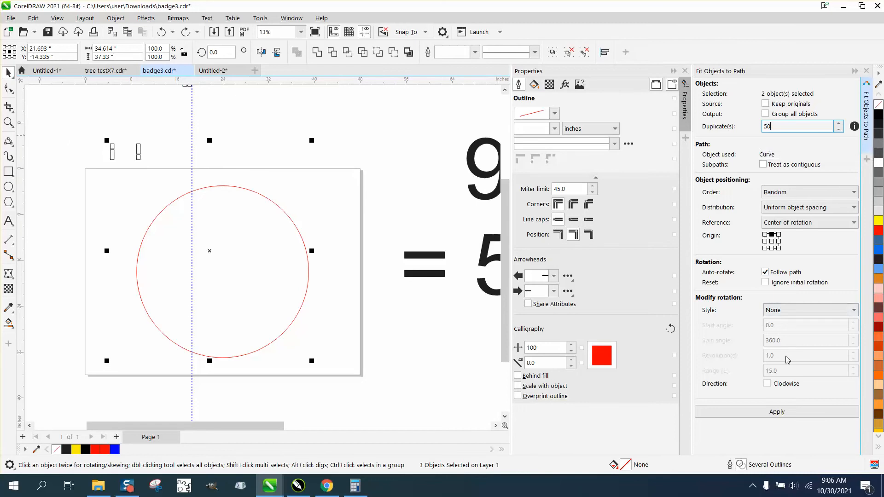
left_click(777, 412)
type("10")
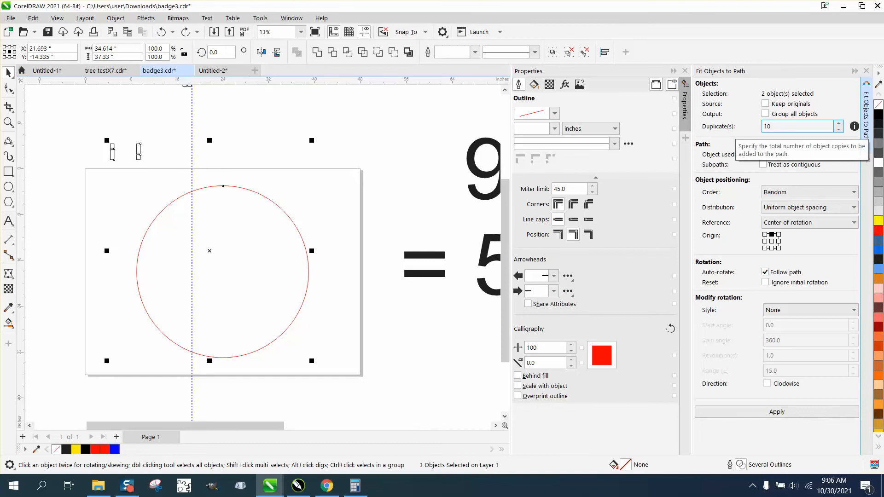
left_click(777, 412)
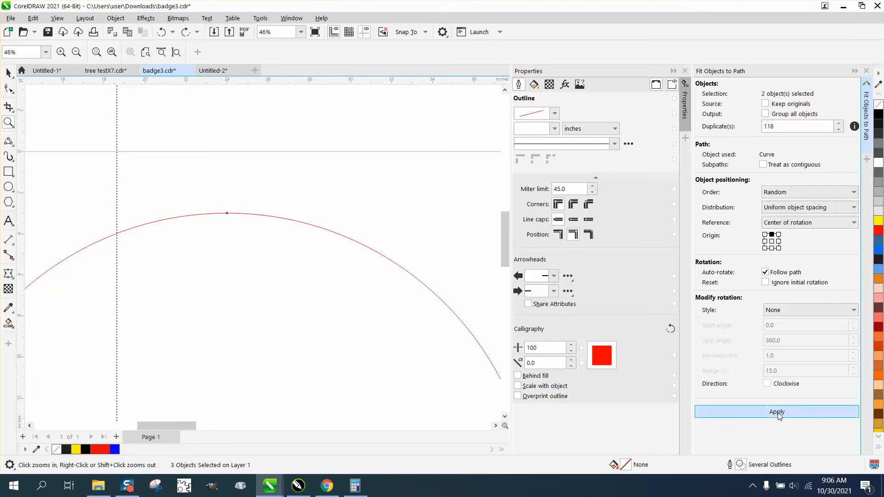
Re-apply the 118-copy fit, zoom in on the top bricks, then view the ring.
left_click(777, 412)
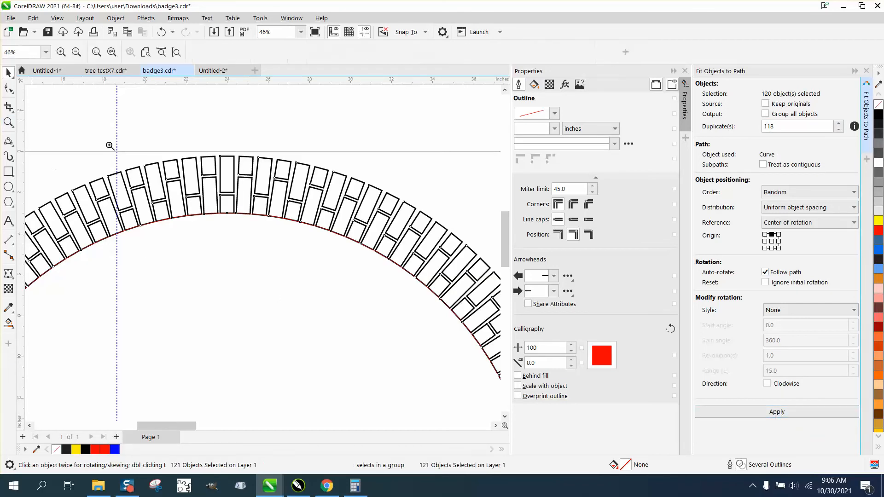
left_click(260, 183)
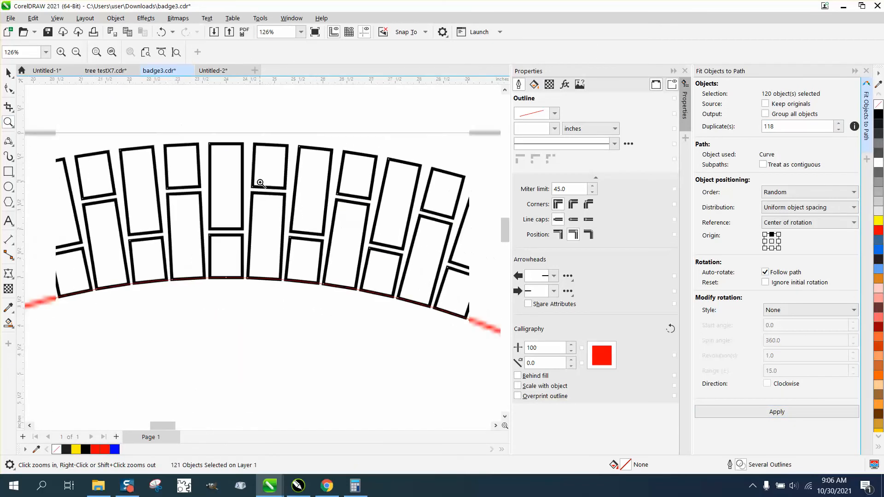
left_click(76, 51)
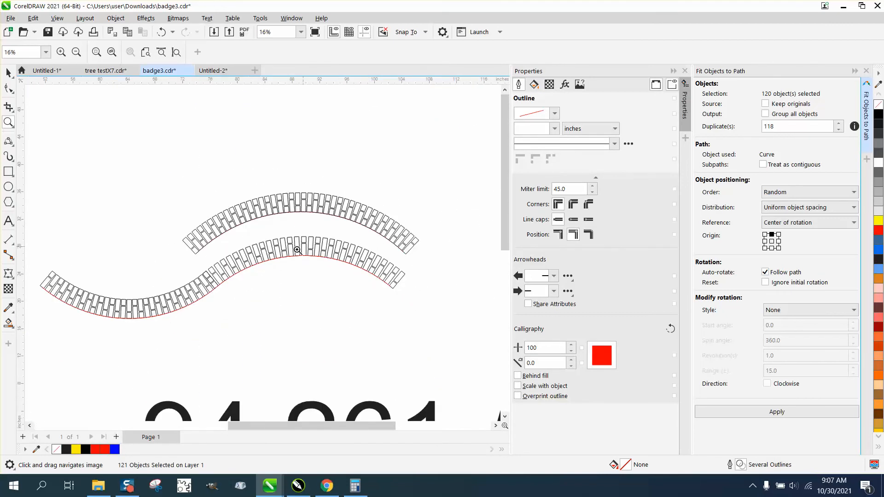
mouse_move(375, 269)
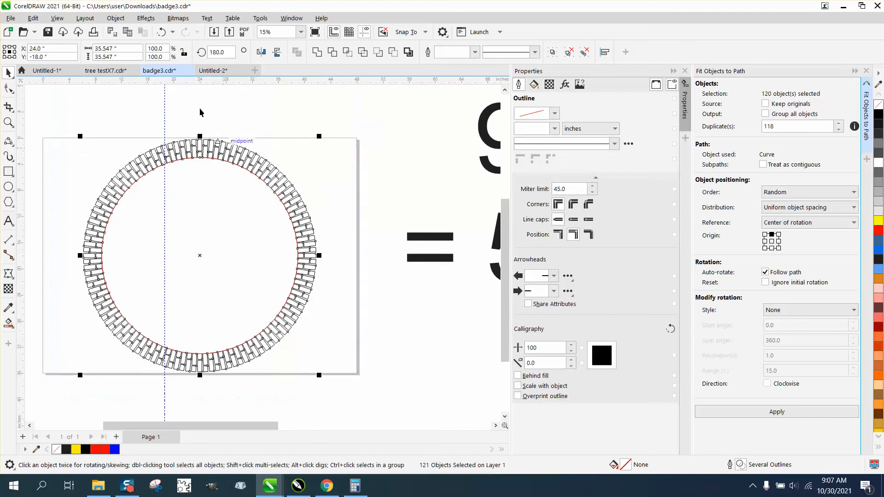
Select a brick pair at the top of the ring and lift it above the circle.
left_click(115, 18)
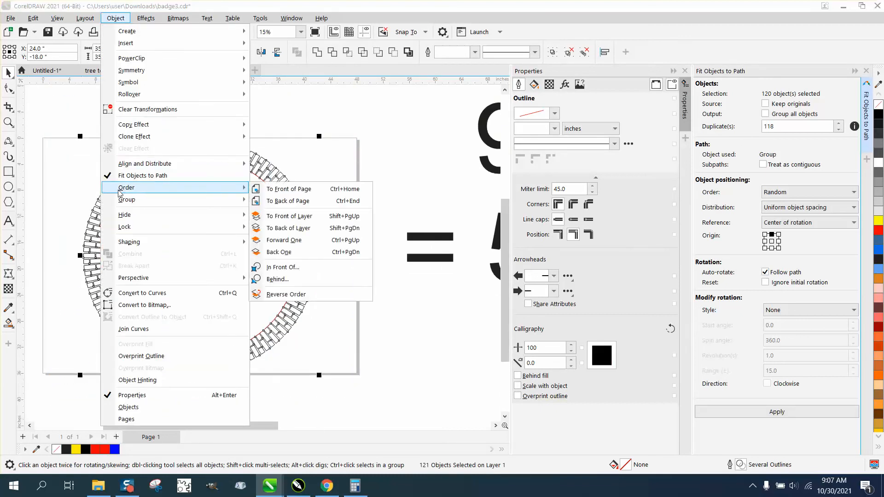
mouse_move(134, 277)
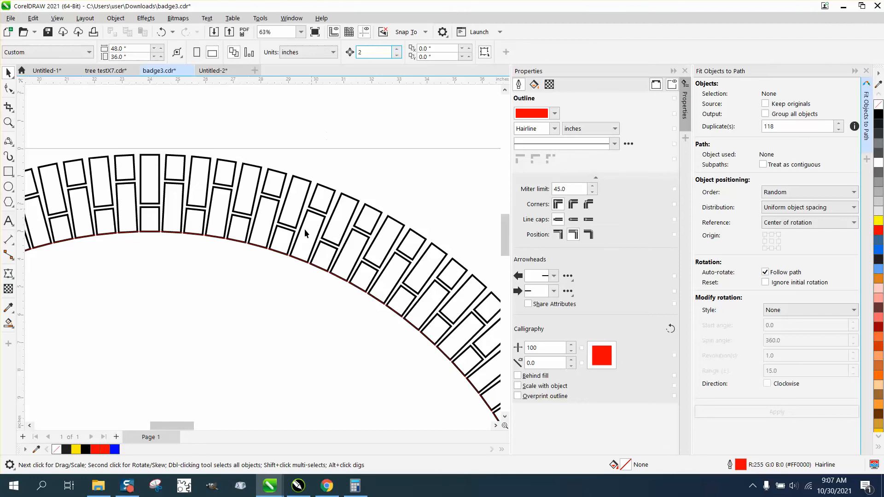
left_click(198, 206)
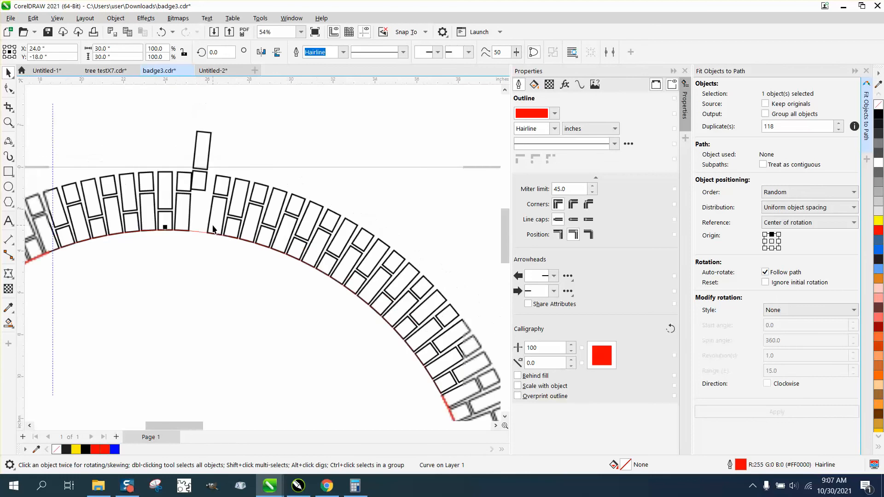
scroll("down", 3)
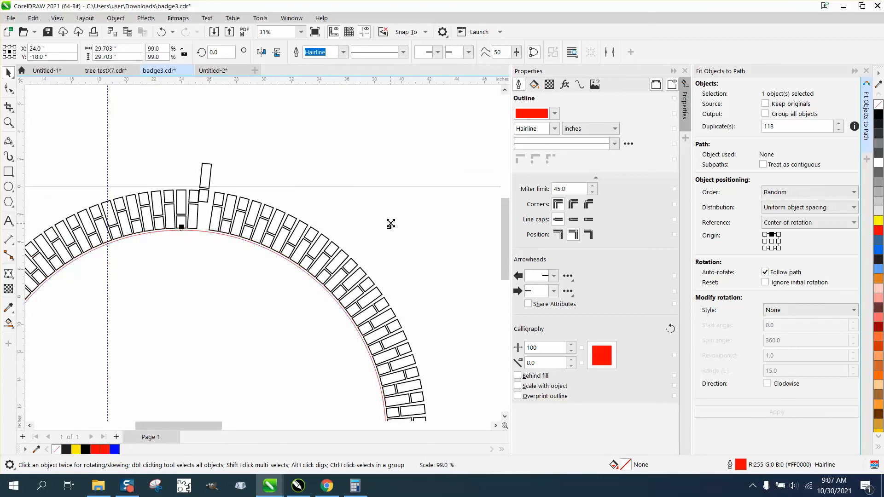
left_click(204, 175)
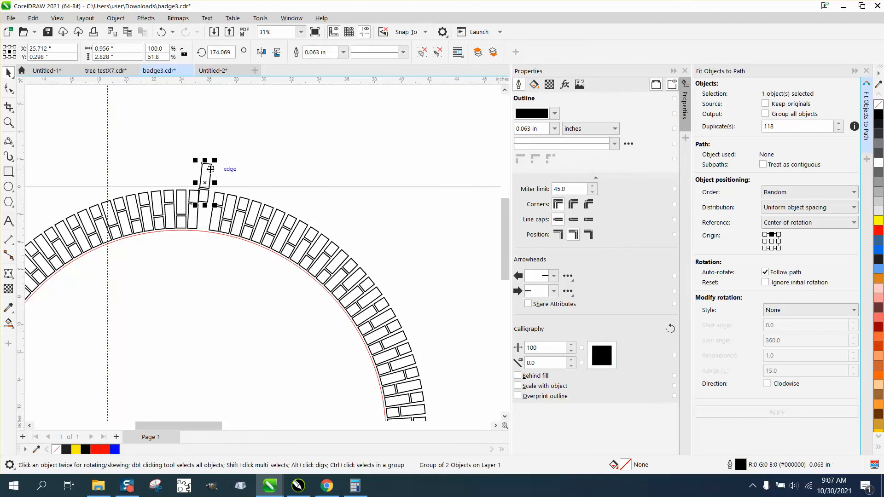
Drag the lifted brick pair back into its place in the ring.
left_click_drag(204, 175, 231, 239)
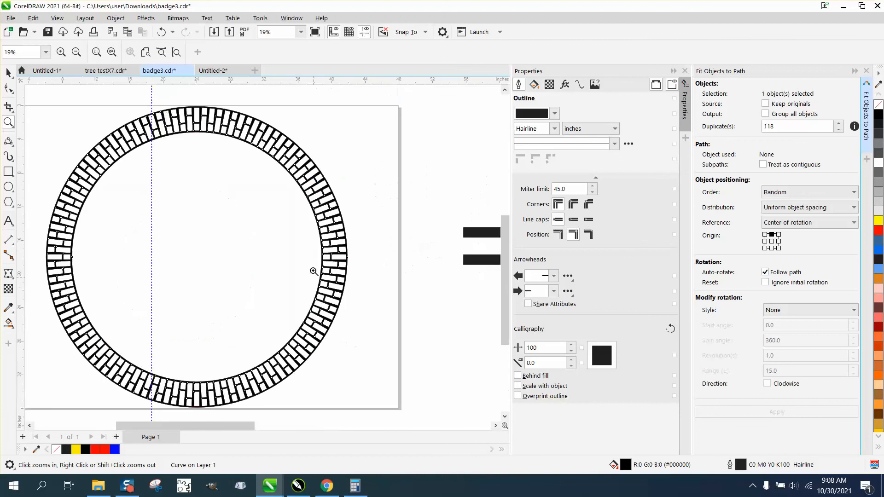
left_click(315, 271)
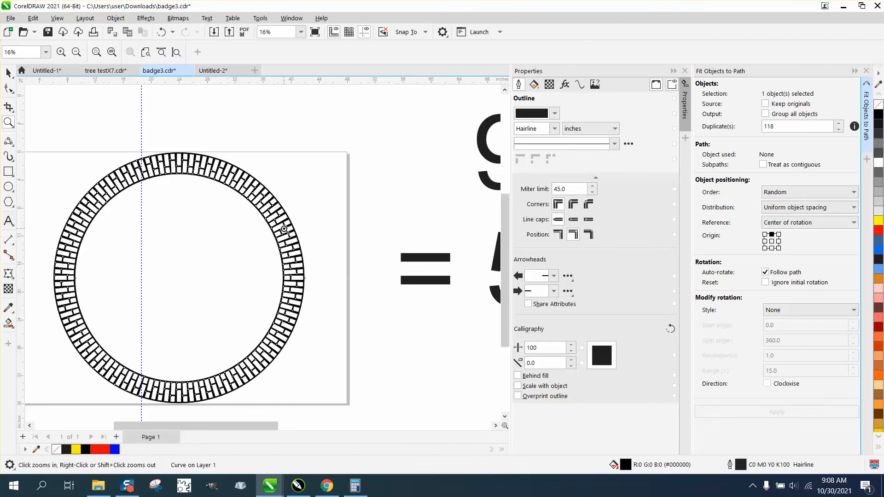
left_click(287, 229)
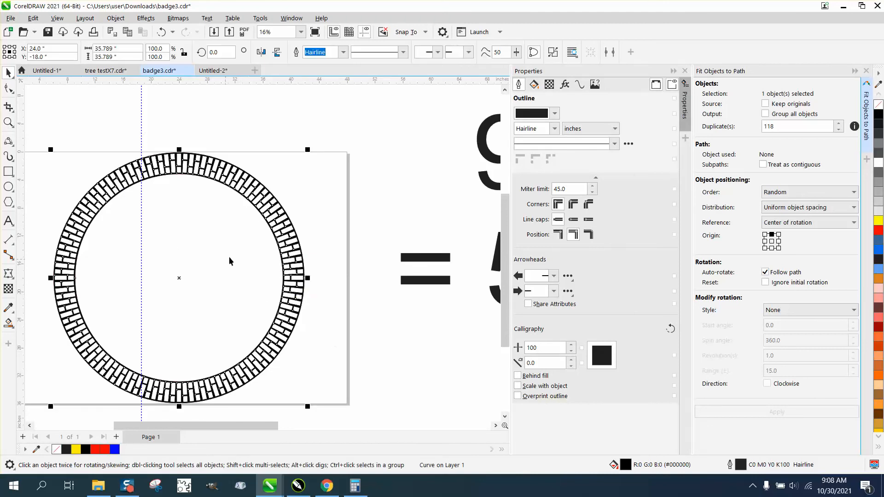
mouse_move(204, 279)
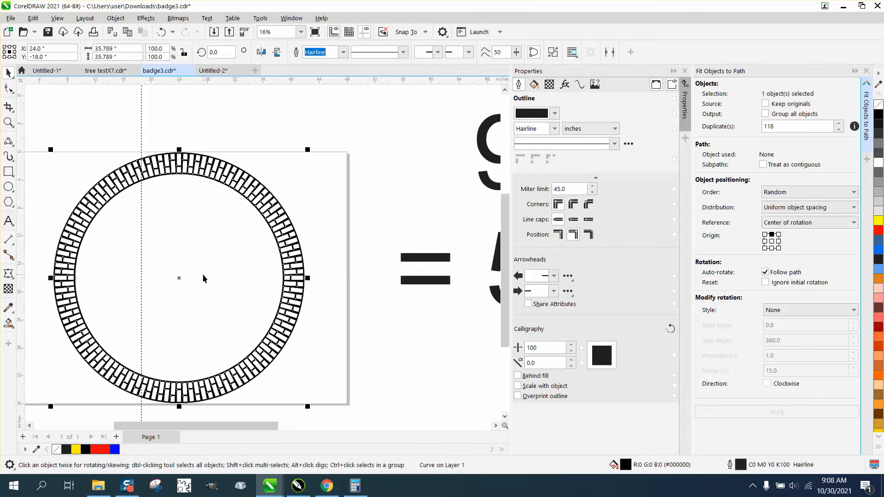